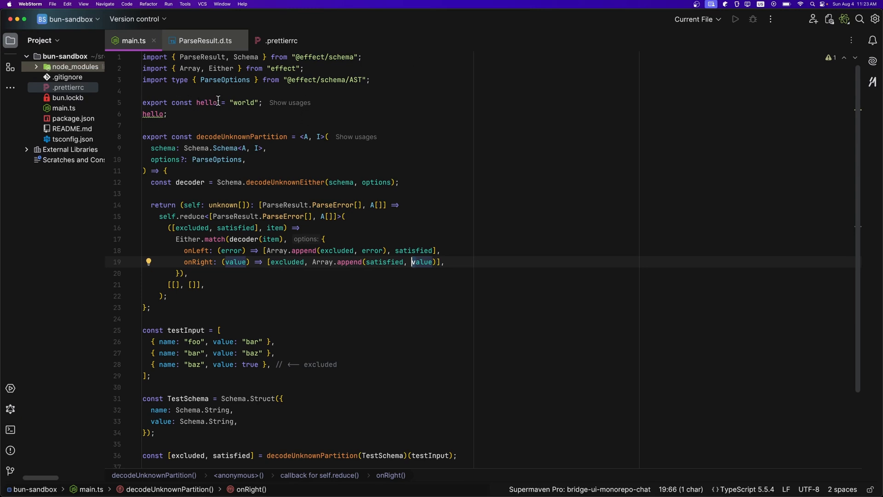
{"action": "mouse_move", "coordinate": [152, 114]}
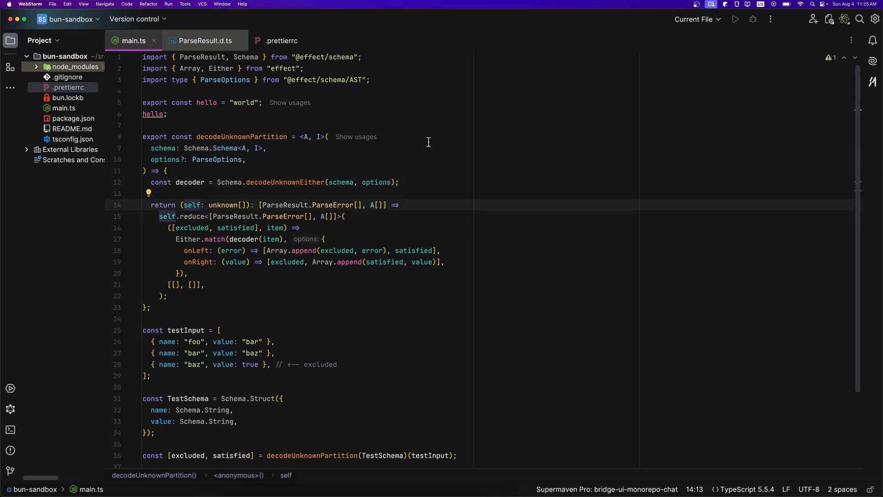
- Highlight usages of schema, self, excluded and the decoder constant in decodeUnknownPartition
{"action": "double_click", "coordinate": [163, 148]}
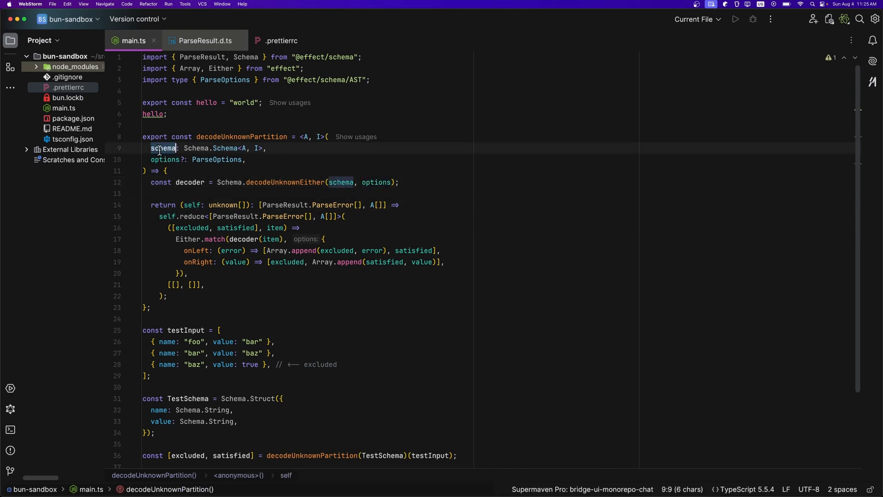
{"action": "left_click", "coordinate": [164, 159]}
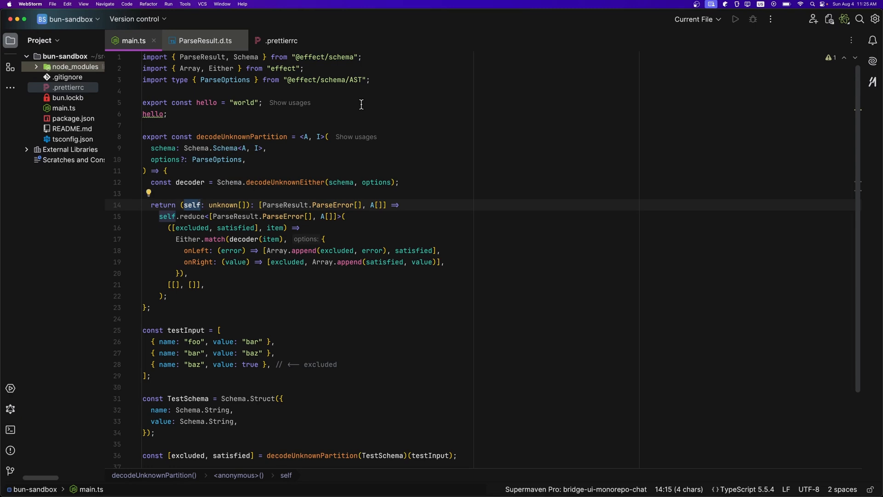
{"action": "left_click", "coordinate": [186, 227]}
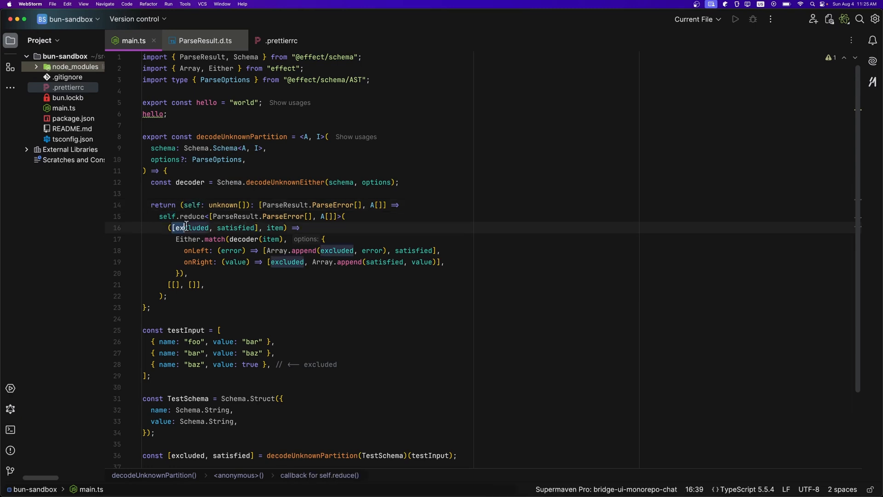
{"action": "left_click", "coordinate": [275, 230]}
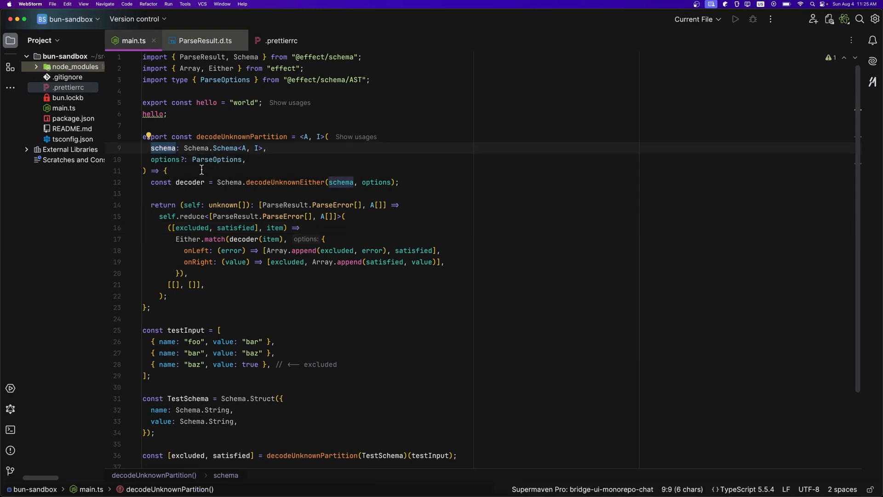
{"action": "left_click", "coordinate": [399, 182]}
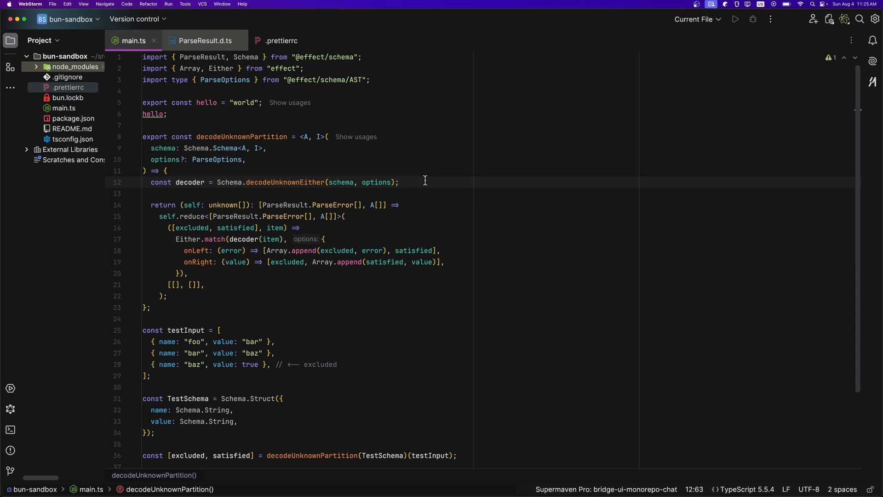
{"action": "double_click", "coordinate": [190, 183]}
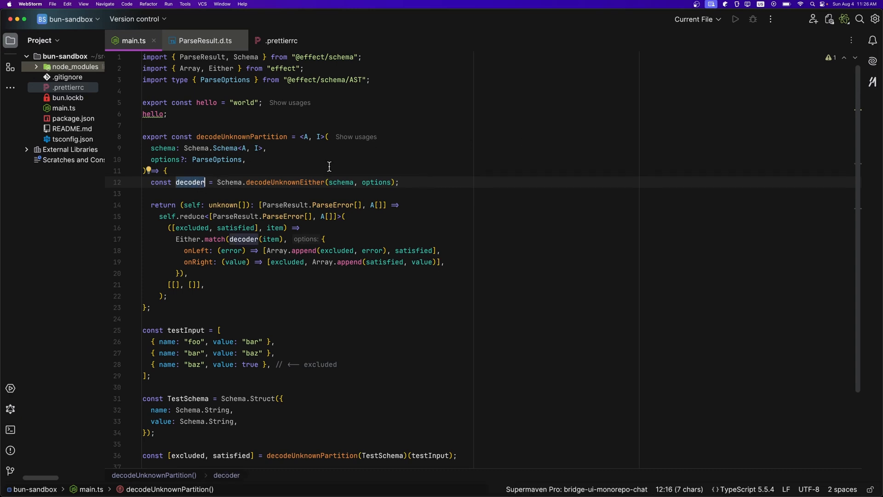
{"action": "left_click", "coordinate": [368, 68]}
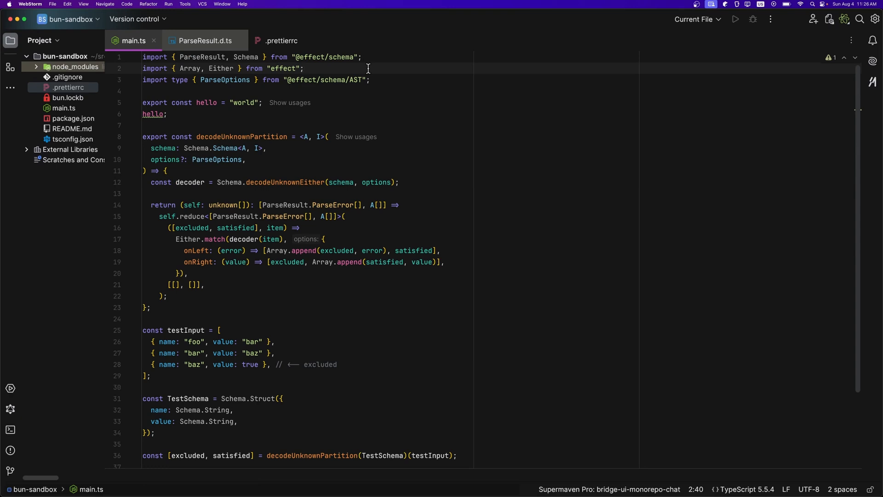
{"action": "mouse_move", "coordinate": [461, 239]}
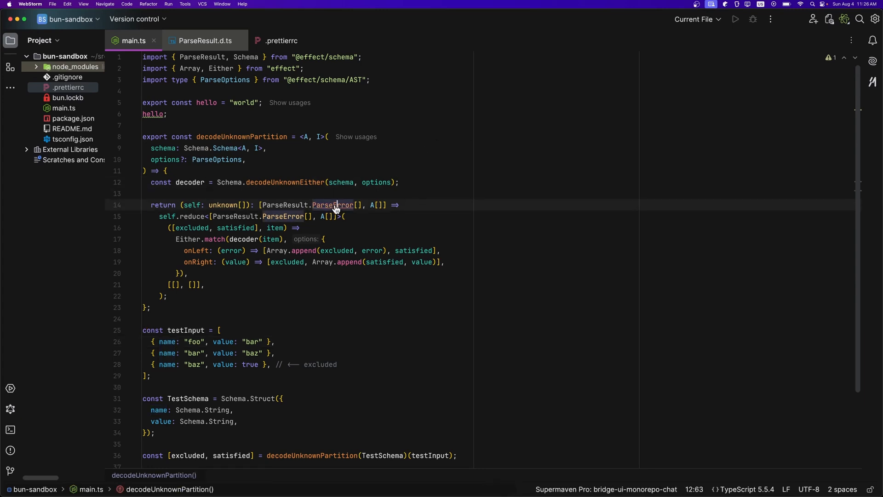
- Inspect the ParseError and ParseIssue declarations and string docs, then return to main.ts
{"action": "left_click", "coordinate": [205, 40]}
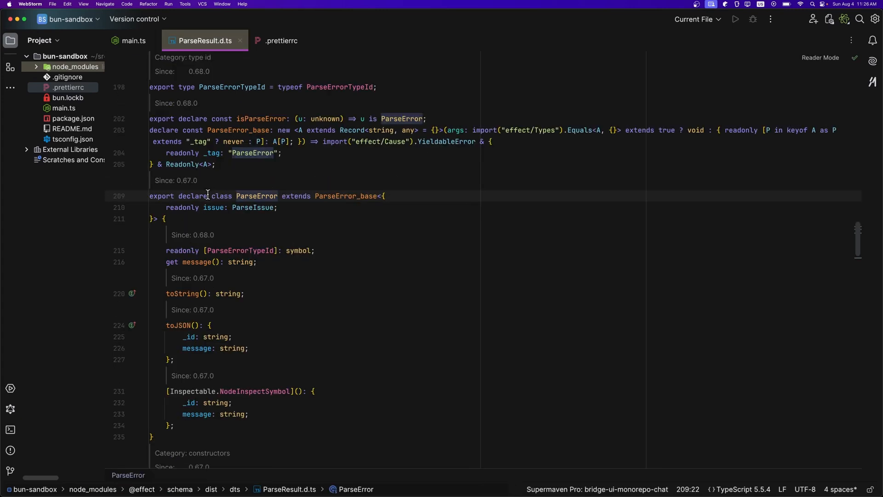
{"action": "double_click", "coordinate": [255, 196]}
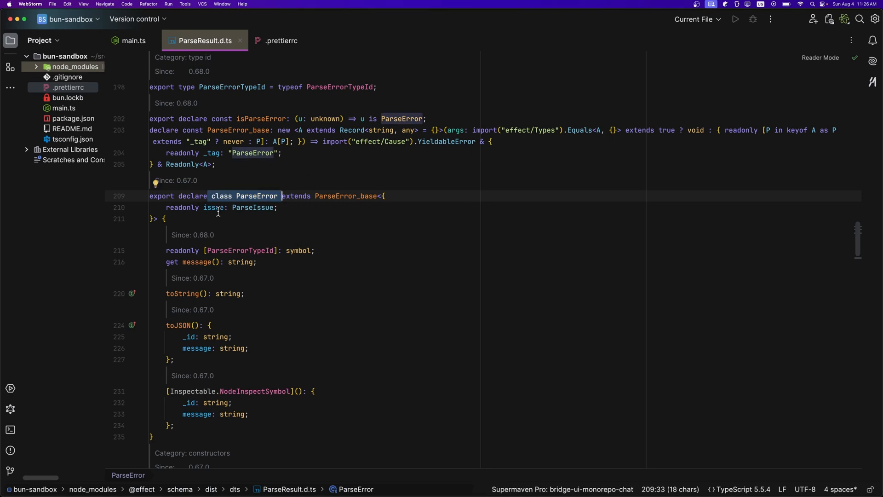
{"action": "left_click", "coordinate": [190, 336]}
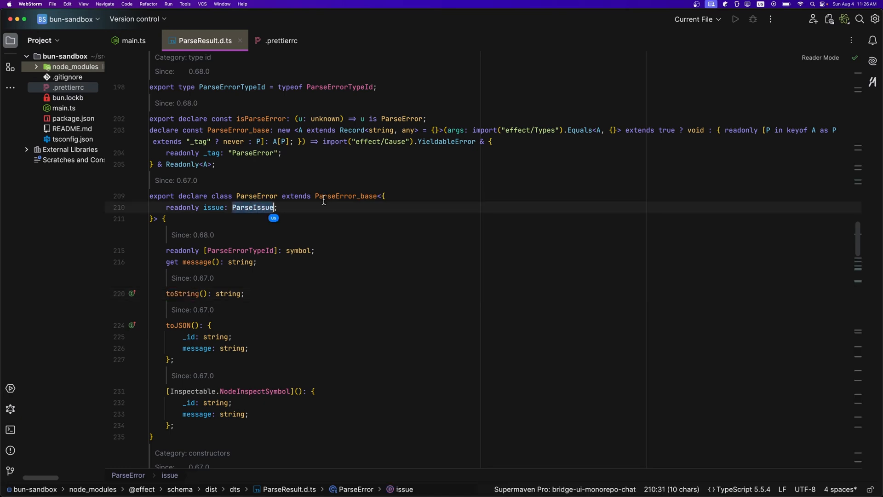
{"action": "left_click", "coordinate": [302, 196]}
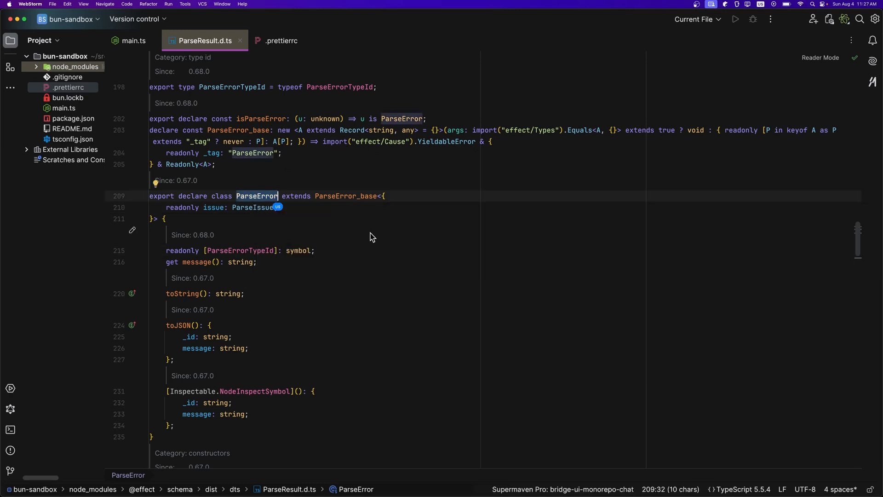
{"action": "left_click", "coordinate": [243, 262]}
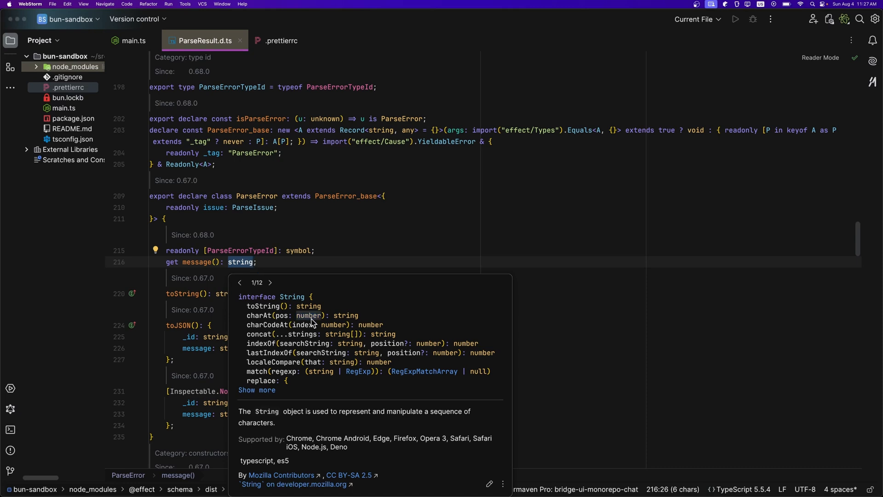
{"action": "left_click", "coordinate": [132, 41]}
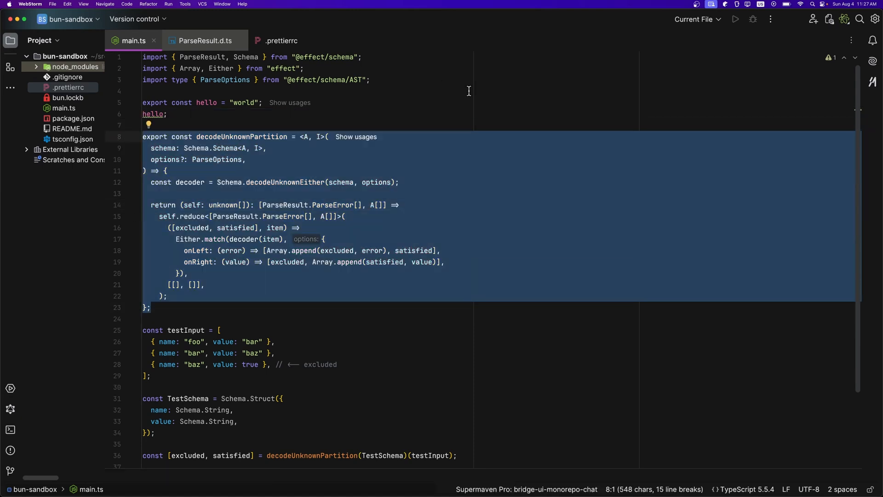
{"action": "left_click", "coordinate": [166, 114]}
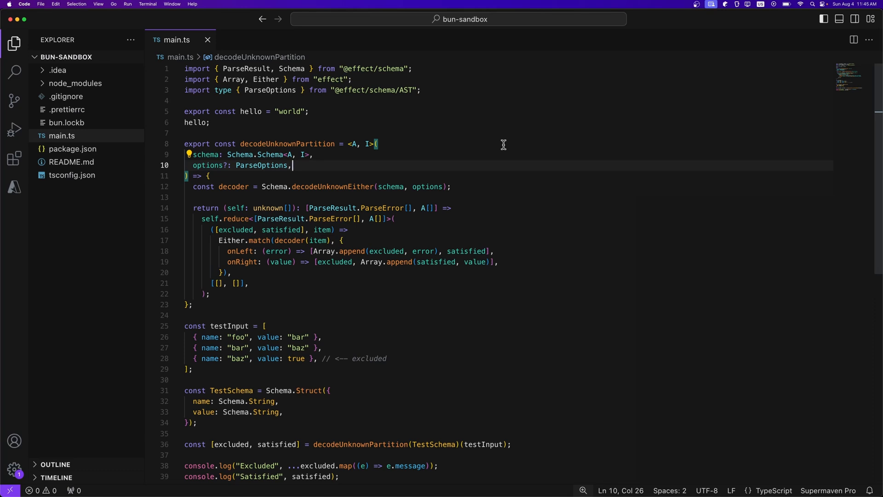
- Highlight the reduce call and both console calls to show occurrence highlighting
{"action": "double_click", "coordinate": [236, 219]}
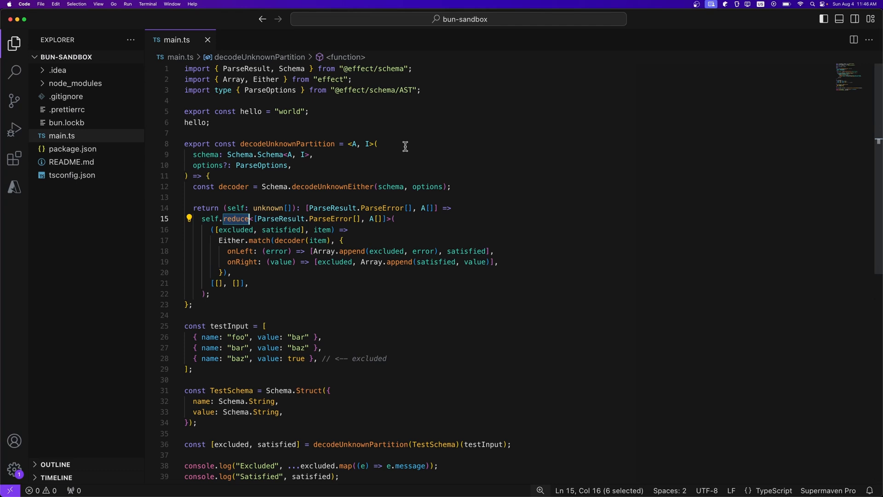
{"action": "left_click", "coordinate": [189, 465]}
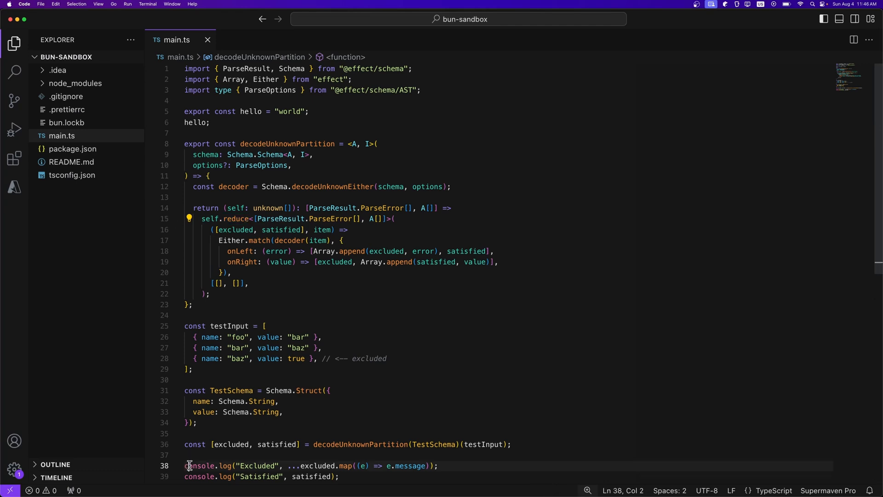
{"action": "double_click", "coordinate": [199, 465]}
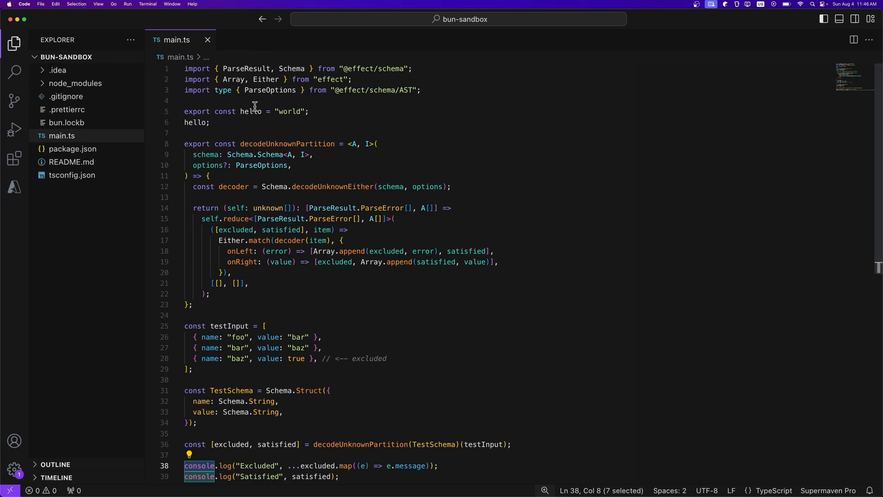
{"action": "double_click", "coordinate": [250, 111]}
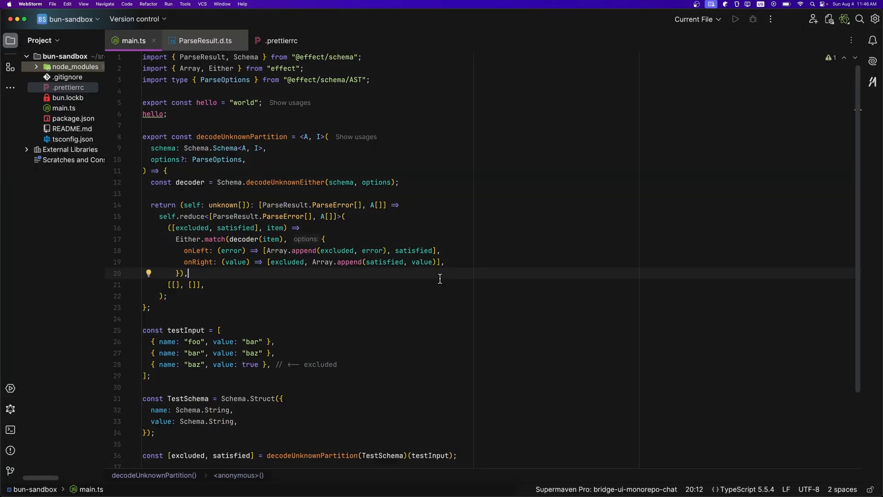
{"action": "double_click", "coordinate": [249, 364]}
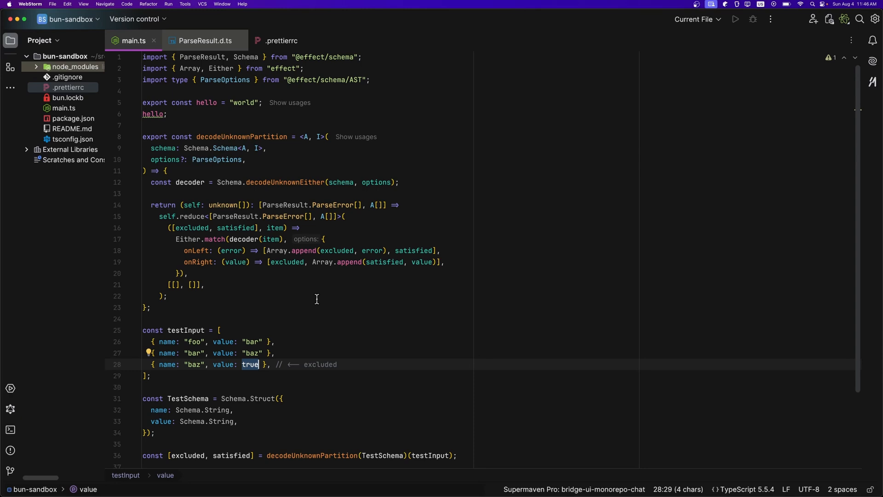
{"action": "left_click", "coordinate": [160, 79]}
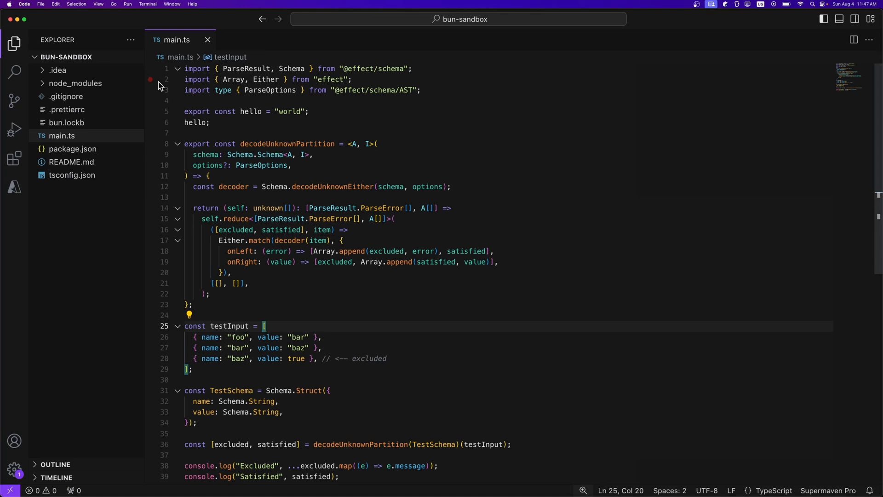
{"action": "mouse_move", "coordinate": [14, 158]}
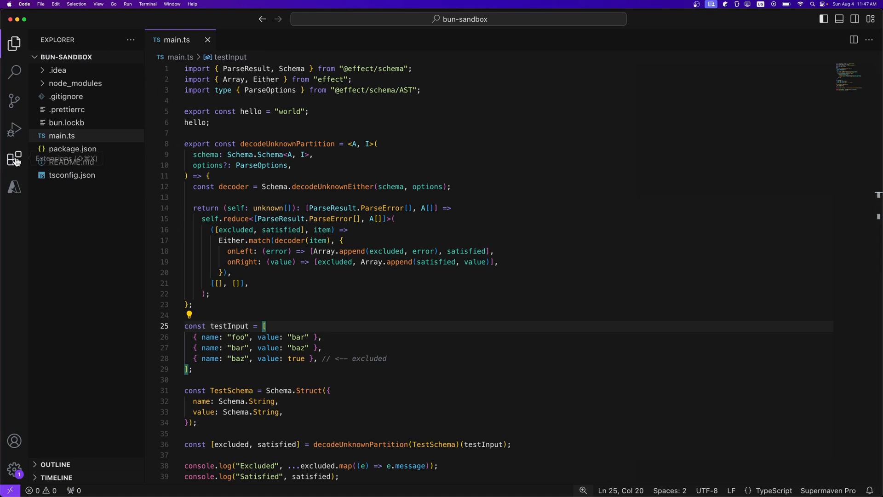
- Search extensions for 'dim night', view the Dim Night extension page, and close it
{"action": "left_click", "coordinate": [13, 158]}
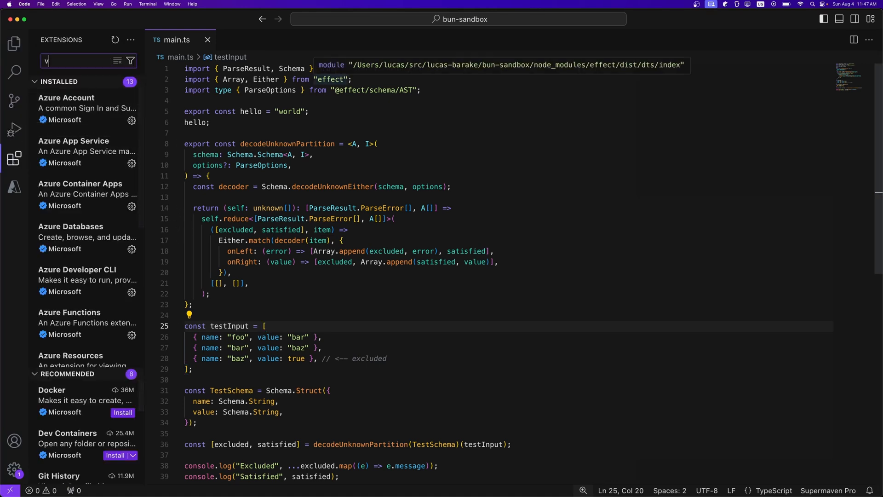
{"action": "type", "text": "dim night"}
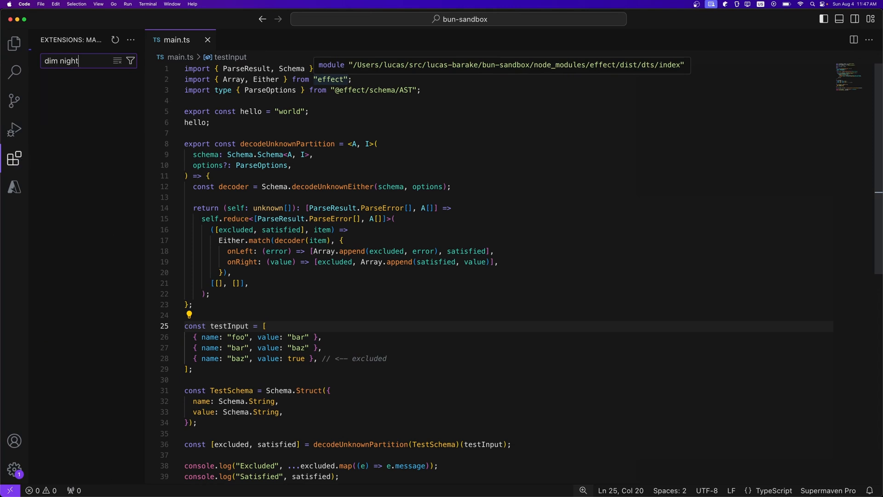
{"action": "left_click", "coordinate": [57, 84]}
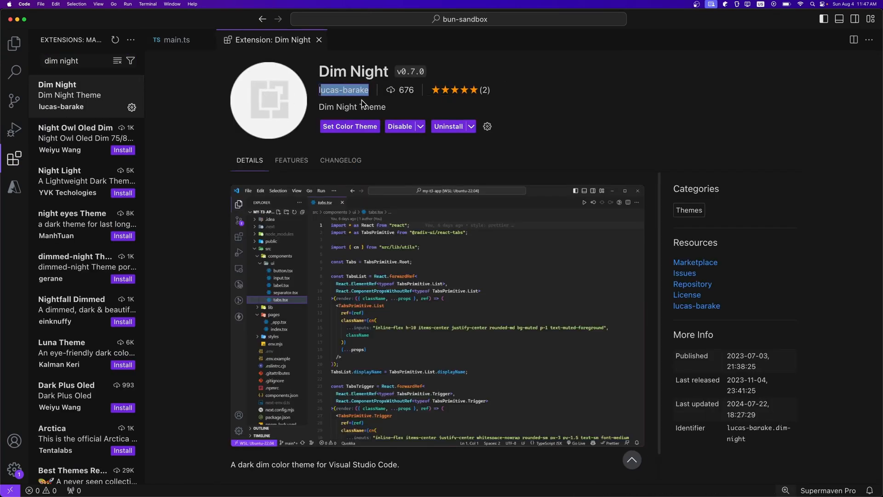
{"action": "mouse_move", "coordinate": [270, 49]}
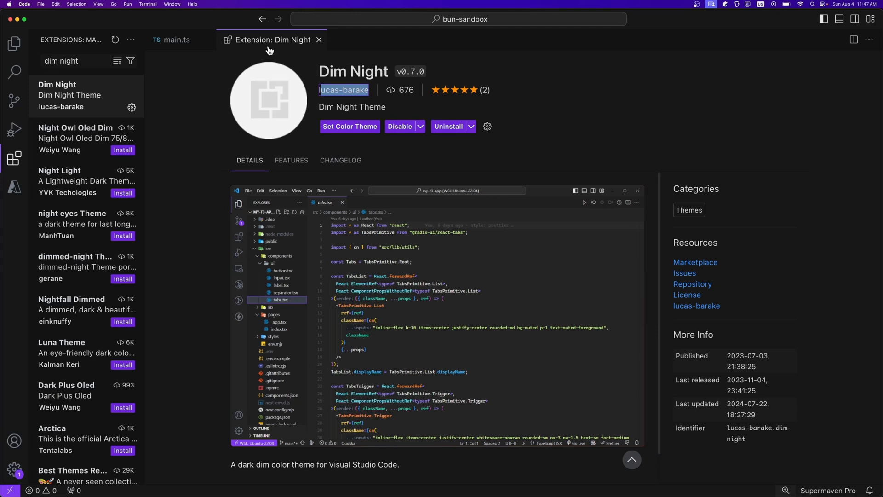
{"action": "mouse_move", "coordinate": [270, 39]}
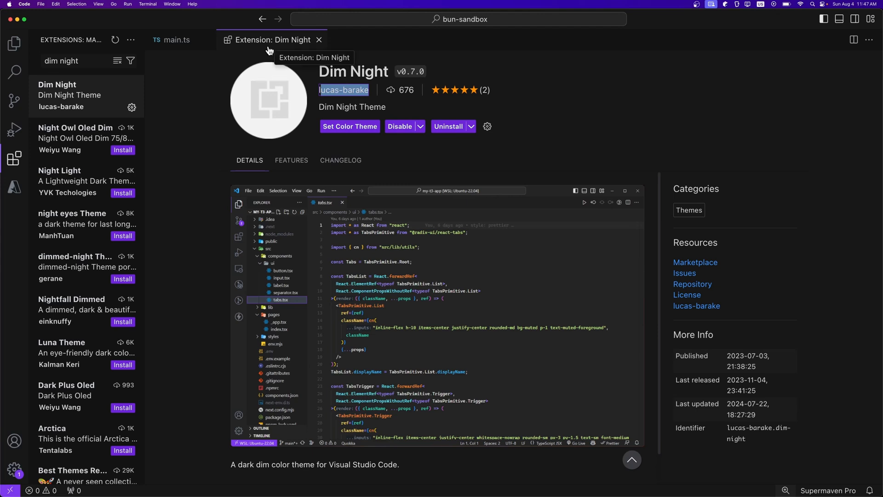
{"action": "left_click", "coordinate": [319, 40]}
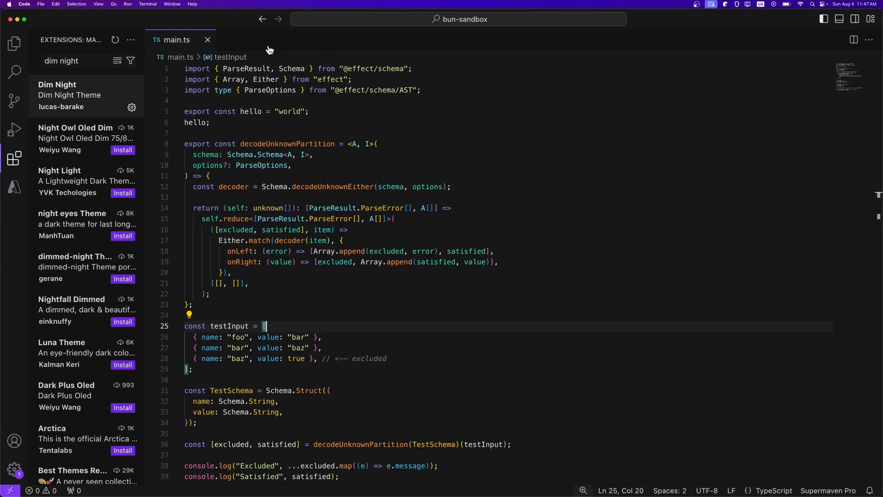
{"action": "mouse_move", "coordinate": [614, 425]}
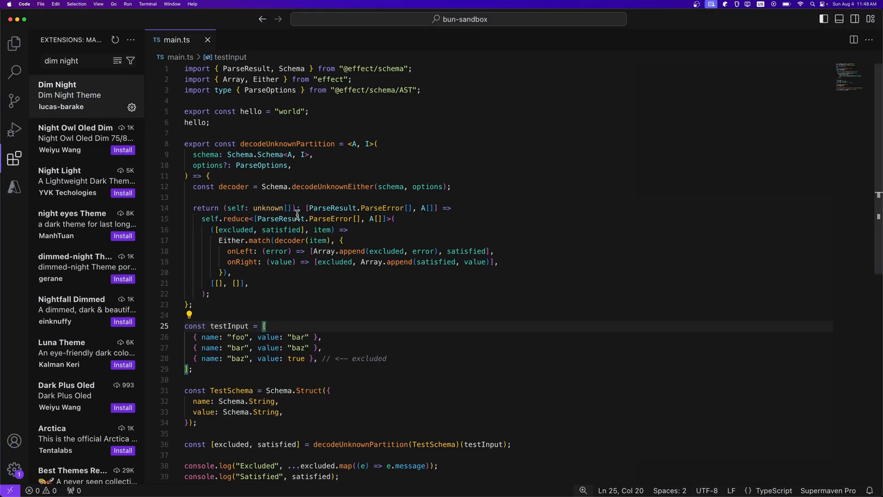
{"action": "mouse_move", "coordinate": [295, 215]}
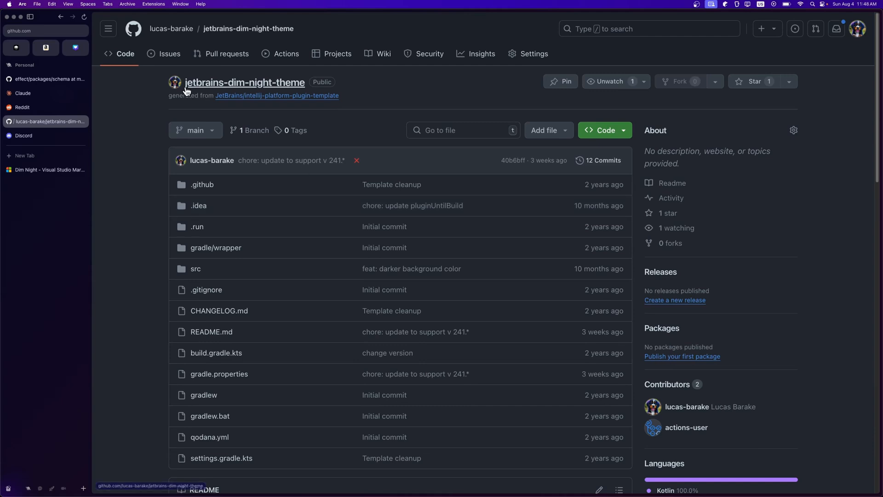
{"action": "mouse_move", "coordinate": [128, 193]}
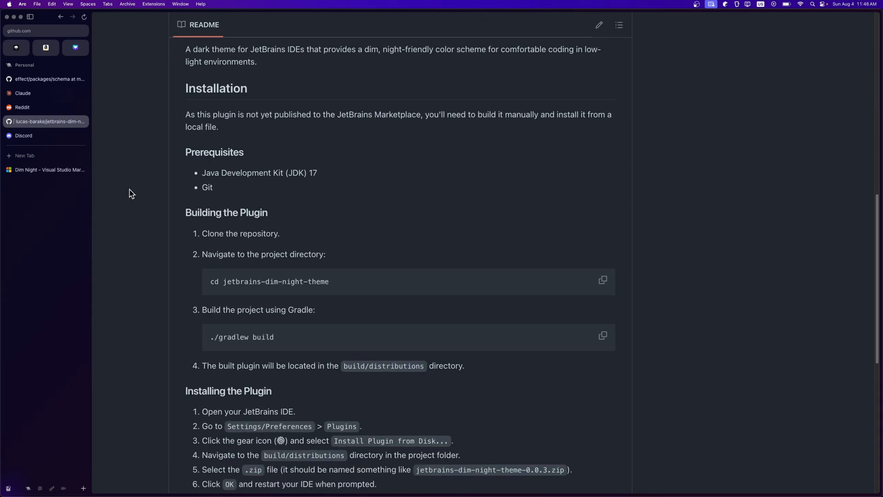
{"action": "mouse_move", "coordinate": [309, 171]}
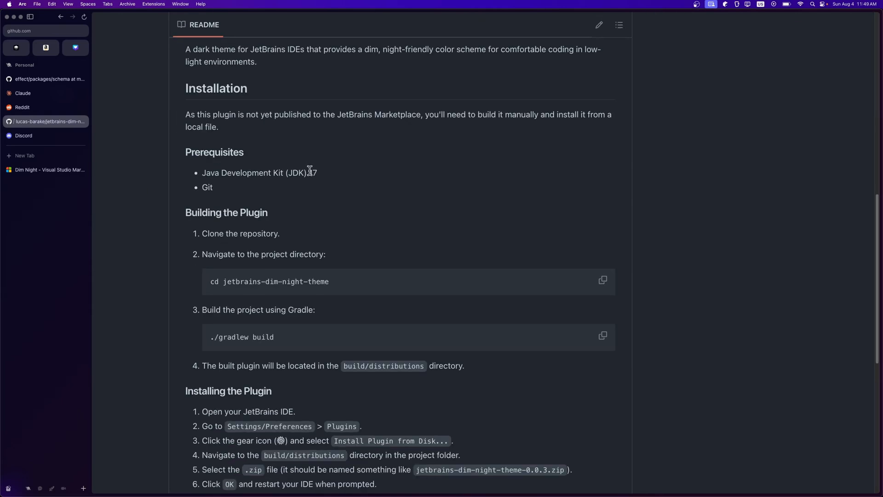
{"action": "mouse_move", "coordinate": [231, 345]}
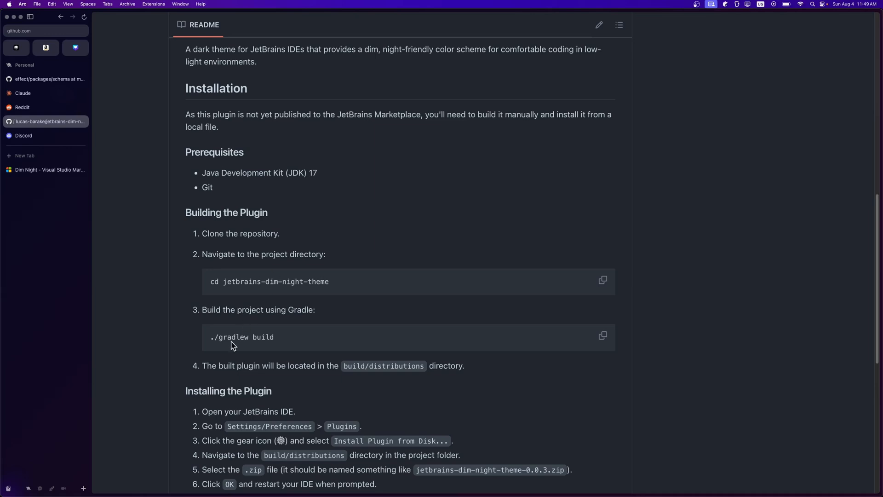
{"action": "mouse_move", "coordinate": [276, 342]}
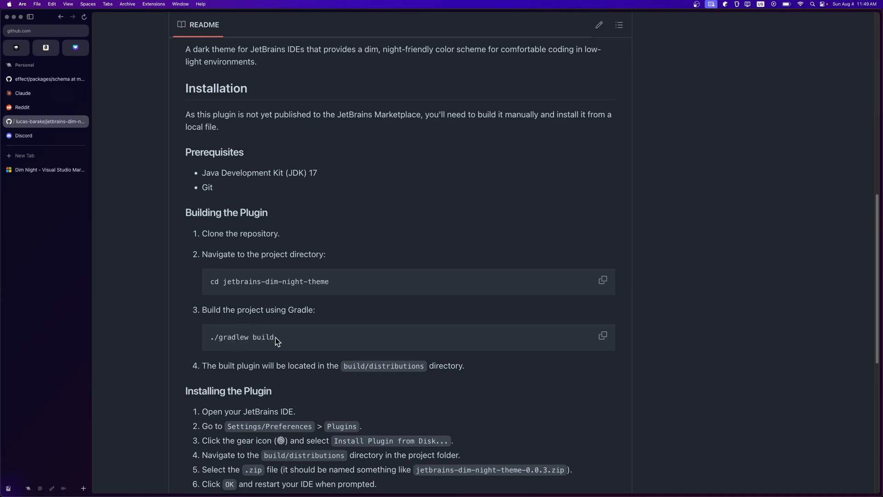
{"action": "mouse_move", "coordinate": [347, 367]}
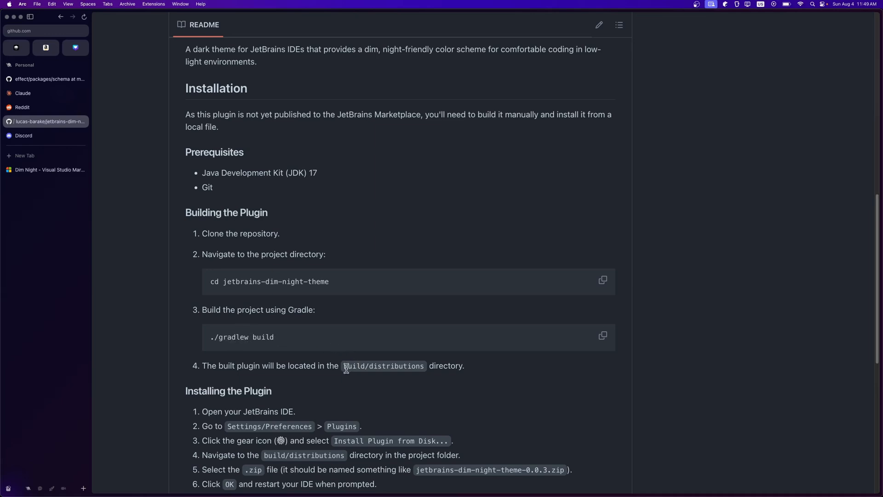
{"action": "mouse_move", "coordinate": [386, 365]}
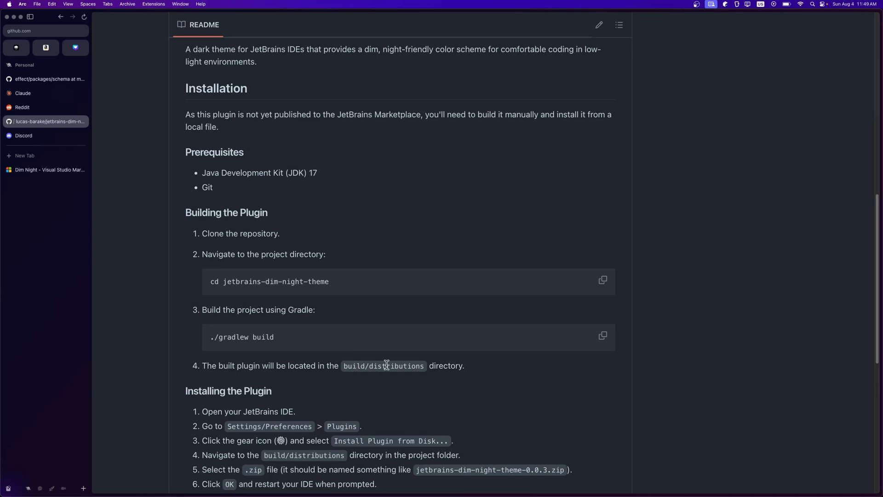
{"action": "mouse_move", "coordinate": [458, 274]}
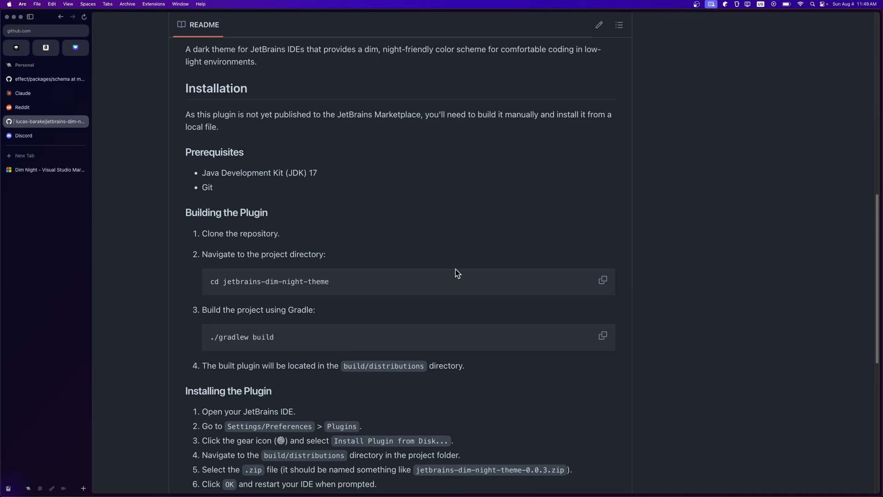
- Scroll the jetbrains-dim-night-theme README down to its Installation section
{"action": "scroll", "scroll_direction": "down", "scroll_amount": 3}
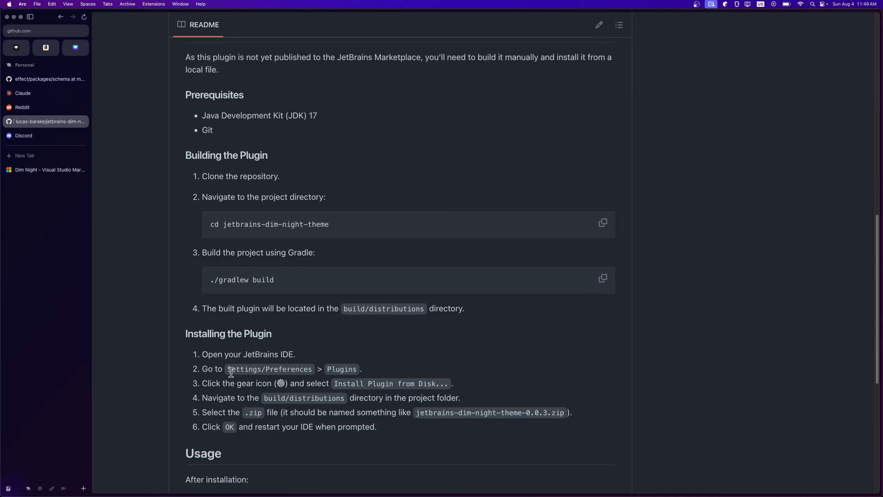
{"action": "mouse_move", "coordinate": [356, 367]}
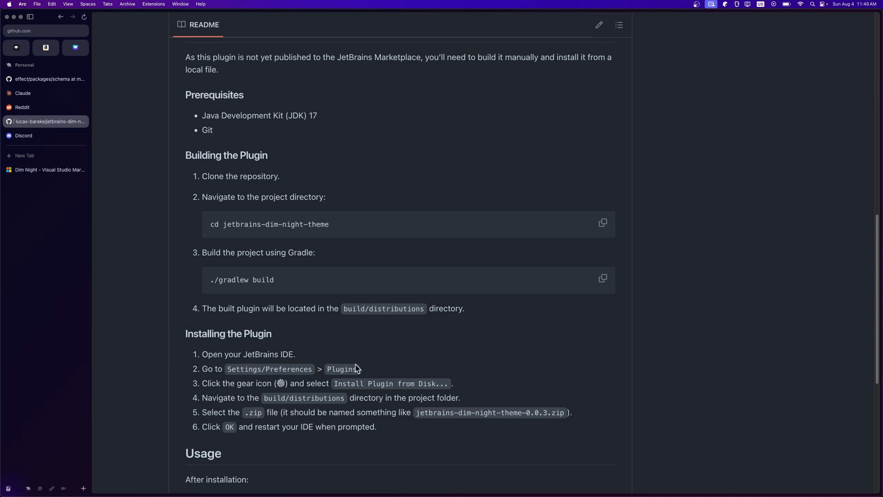
{"action": "mouse_move", "coordinate": [287, 379]}
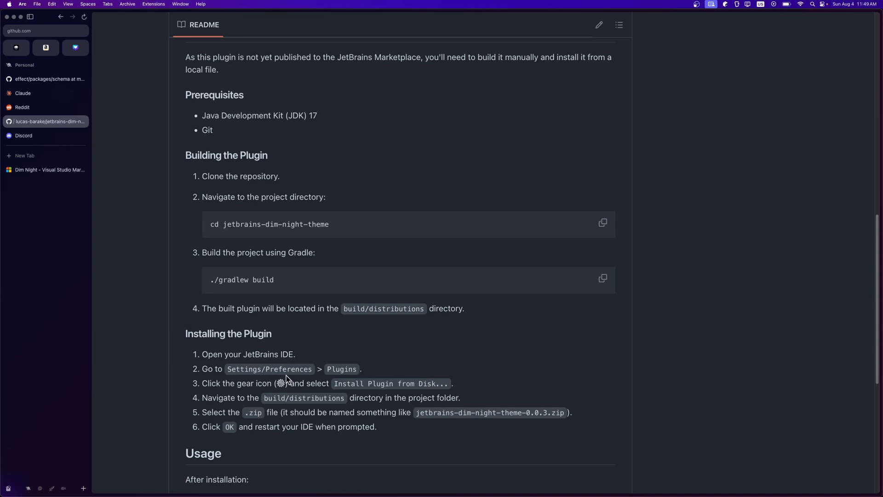
{"action": "mouse_move", "coordinate": [440, 387]}
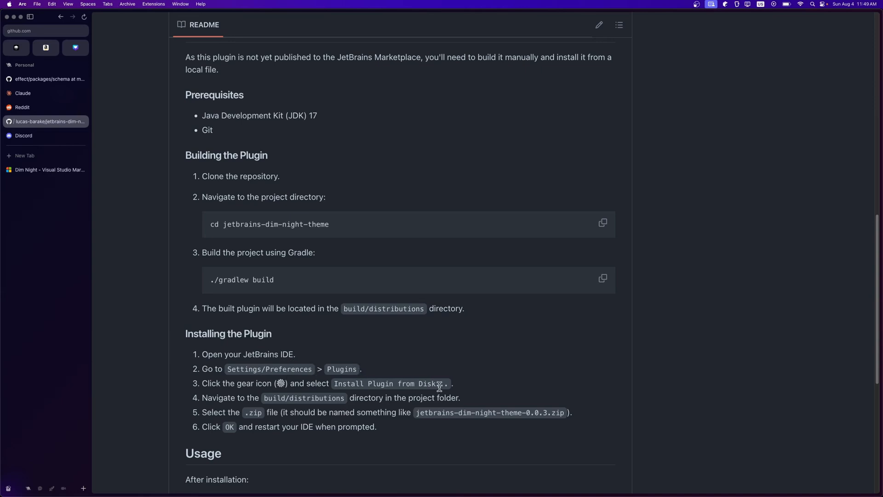
{"action": "mouse_move", "coordinate": [316, 395]}
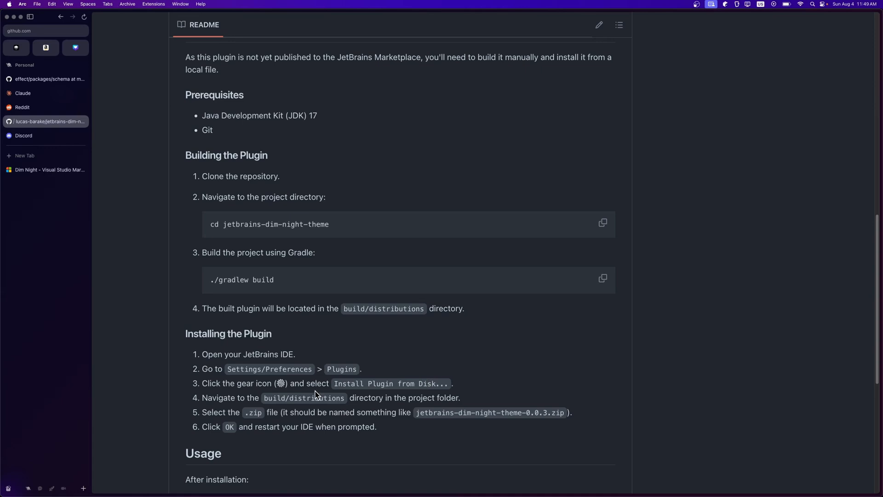
{"action": "mouse_move", "coordinate": [384, 217]}
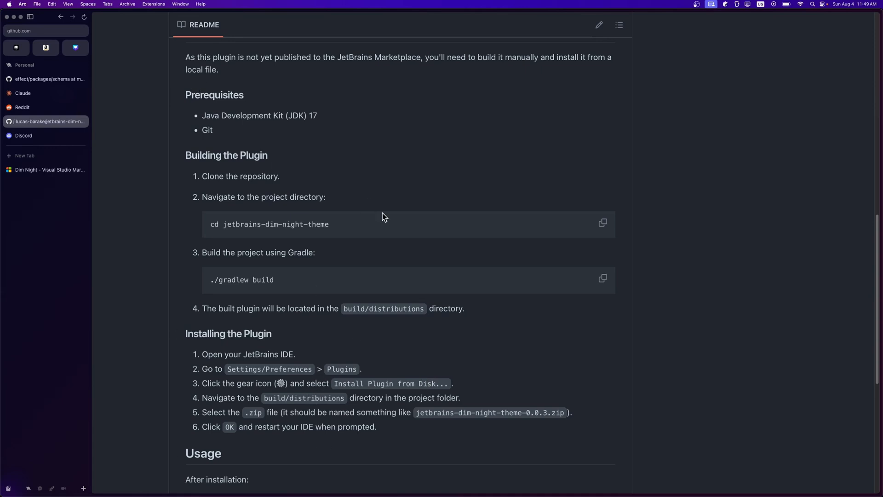
{"action": "mouse_move", "coordinate": [387, 294]}
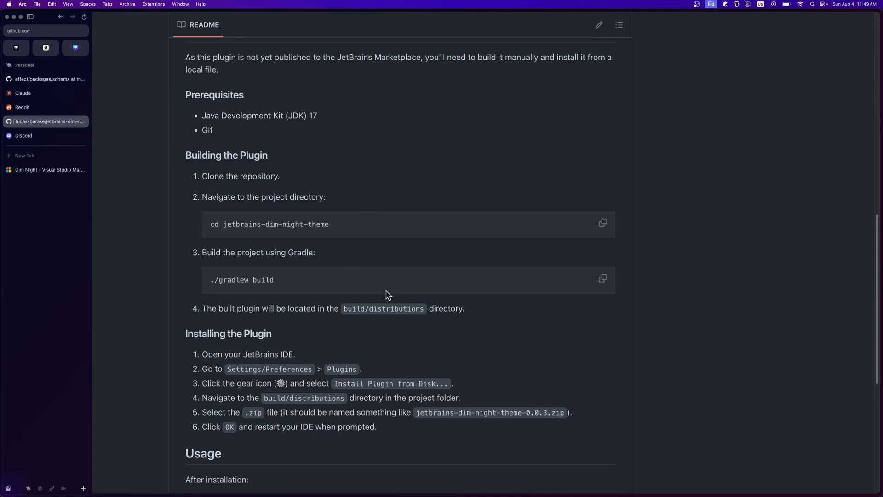
{"action": "mouse_move", "coordinate": [236, 384]}
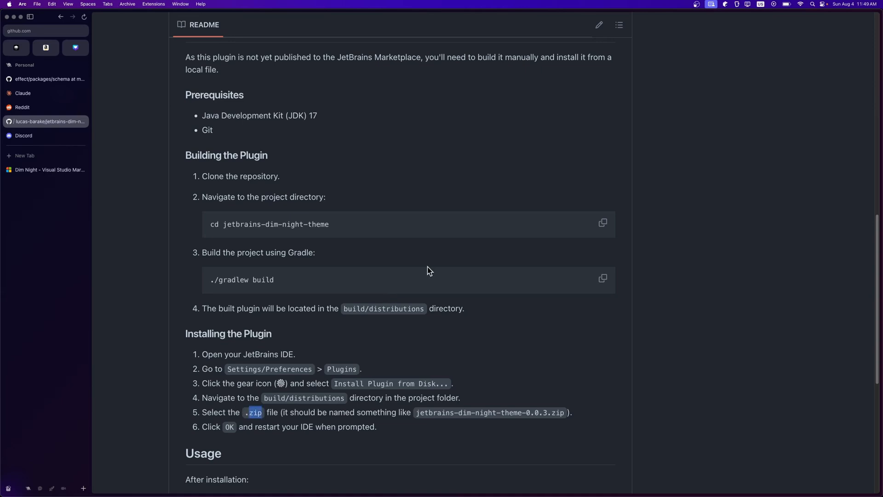
{"action": "mouse_move", "coordinate": [244, 425]}
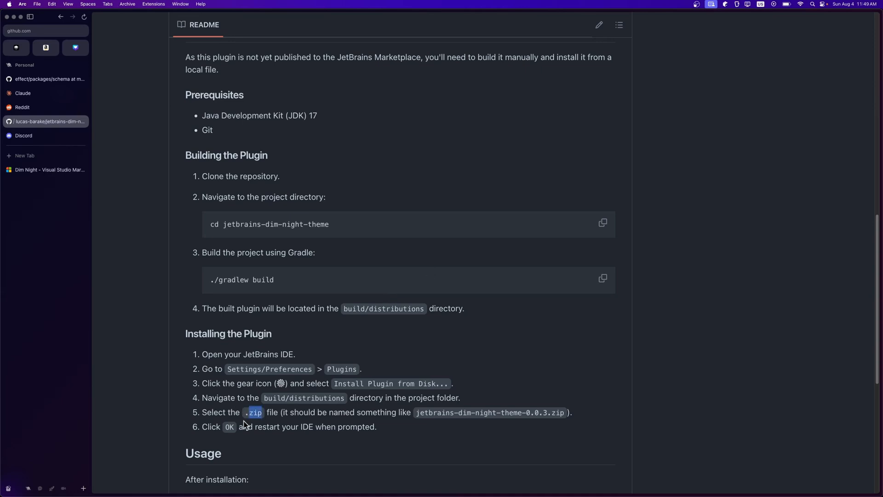
{"action": "mouse_move", "coordinate": [563, 423]}
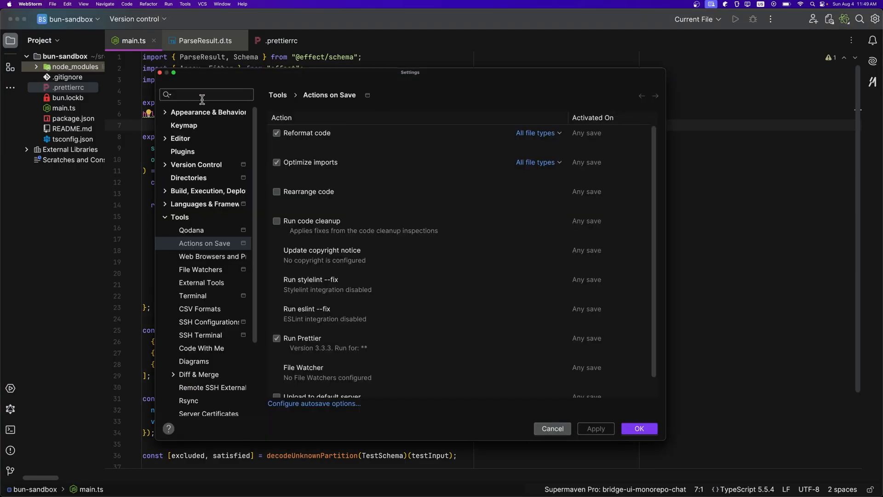
- Search Settings for 'plugin' and choose Install Plugin from Disk in the Plugins gear menu
{"action": "type", "text": "plugin"}
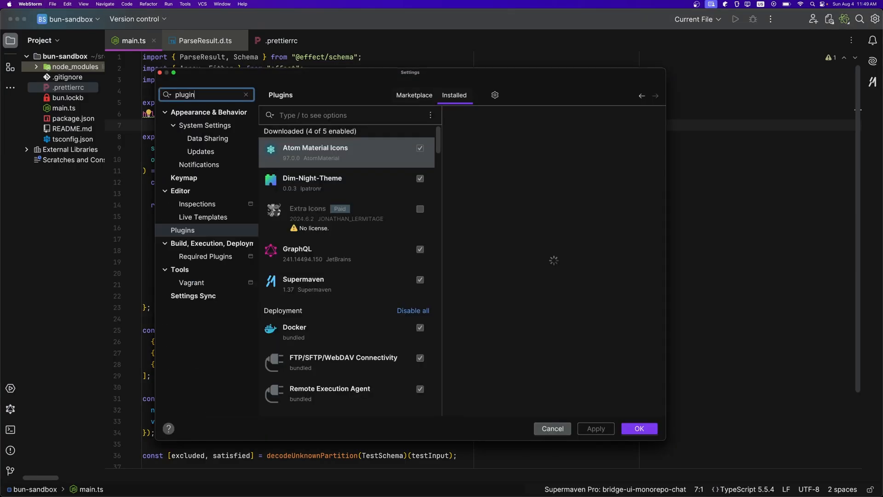
{"action": "left_click", "coordinate": [495, 95]}
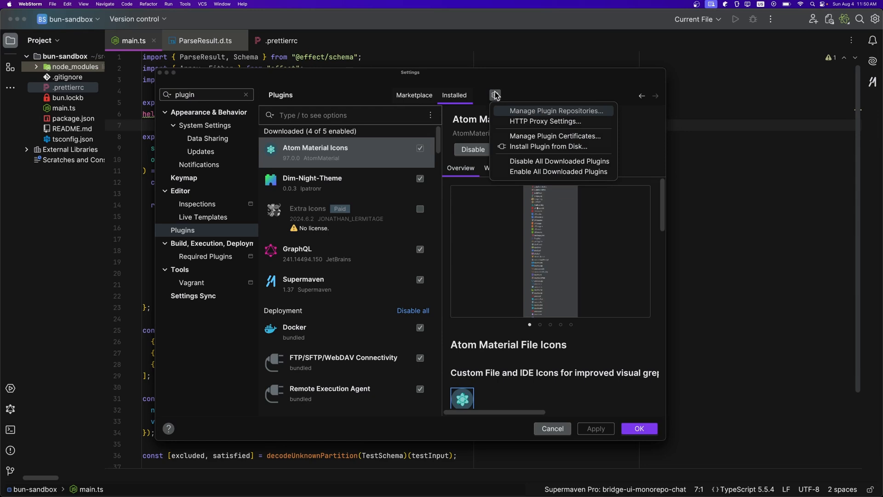
{"action": "mouse_move", "coordinate": [548, 147]}
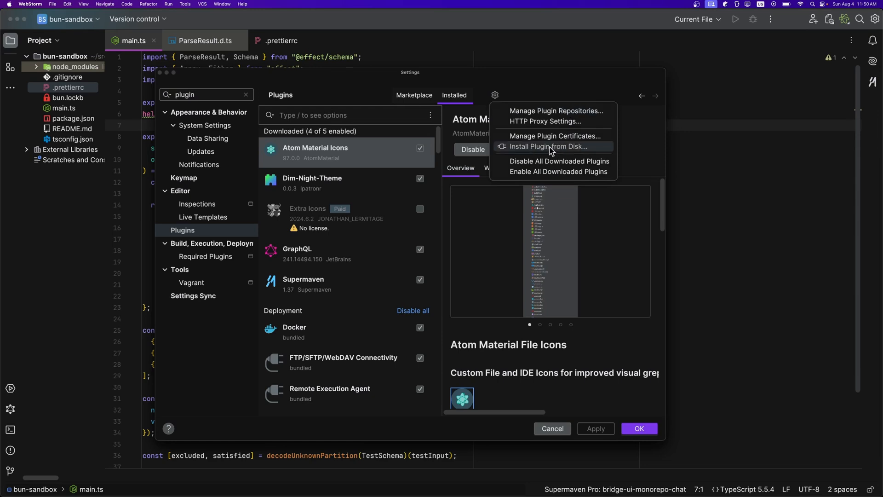
{"action": "left_click", "coordinate": [549, 147]}
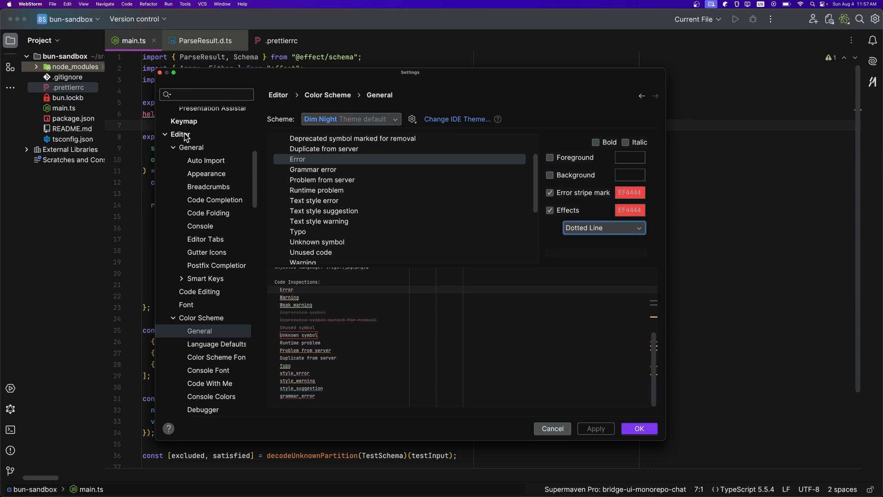
{"action": "mouse_move", "coordinate": [194, 325]}
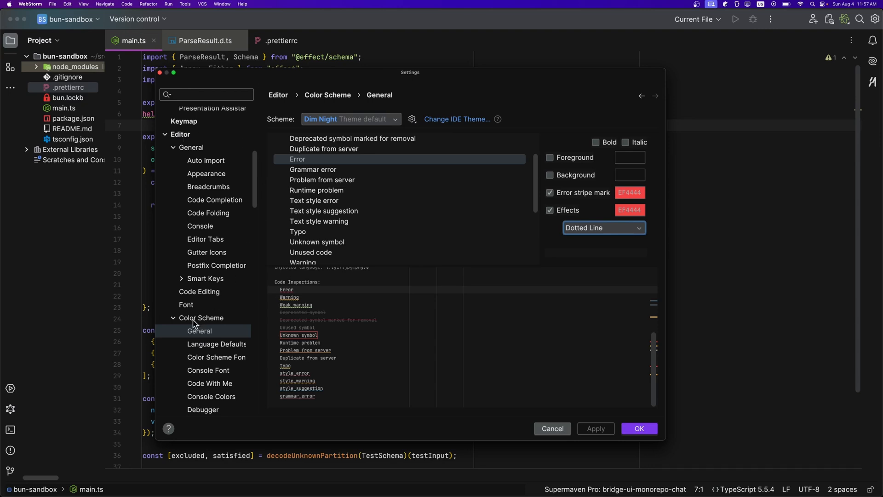
{"action": "mouse_move", "coordinate": [207, 337]}
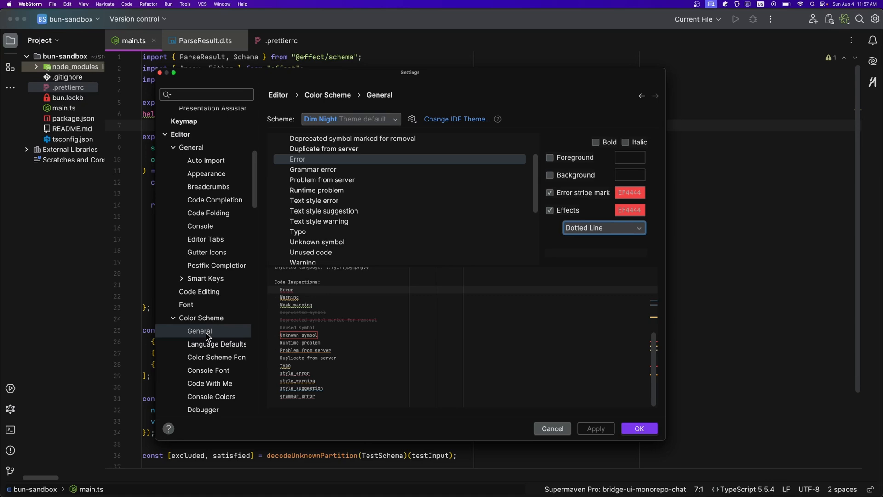
- Keep the Error attribute's effect set to Dotted Line in the Dim Night colour scheme
{"action": "scroll", "scroll_direction": "down", "scroll_amount": 3}
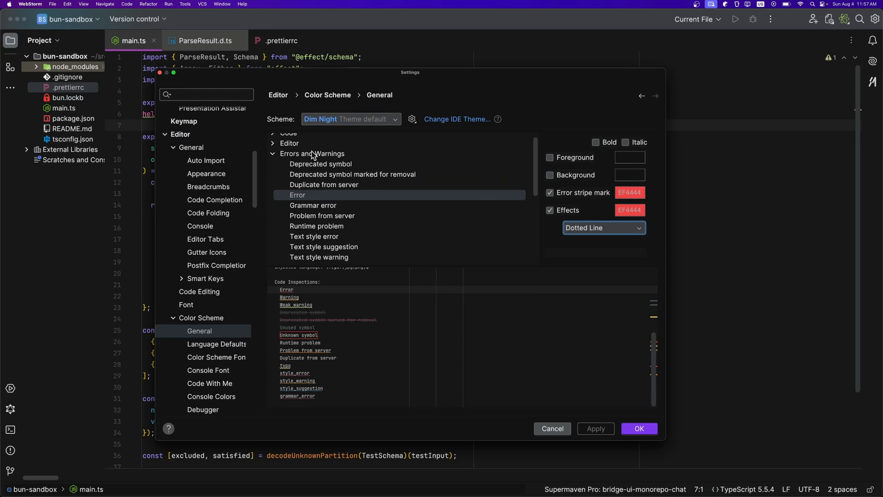
{"action": "left_click", "coordinate": [603, 227]}
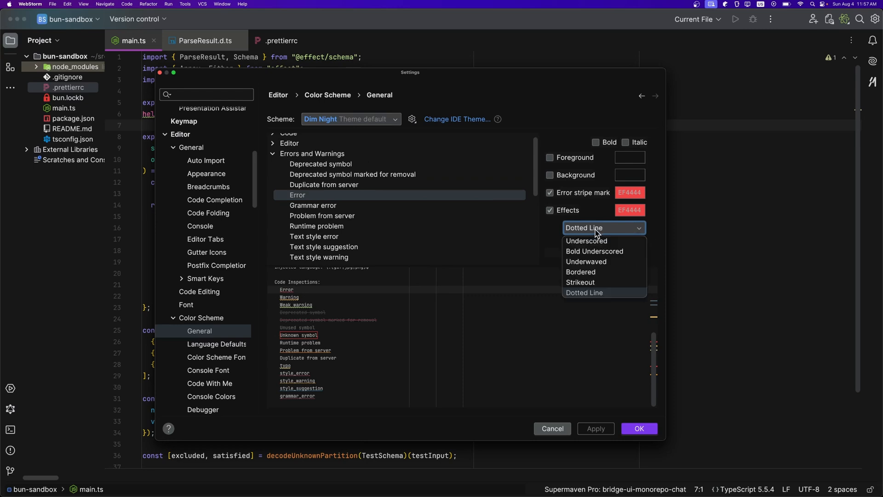
{"action": "mouse_move", "coordinate": [586, 292]}
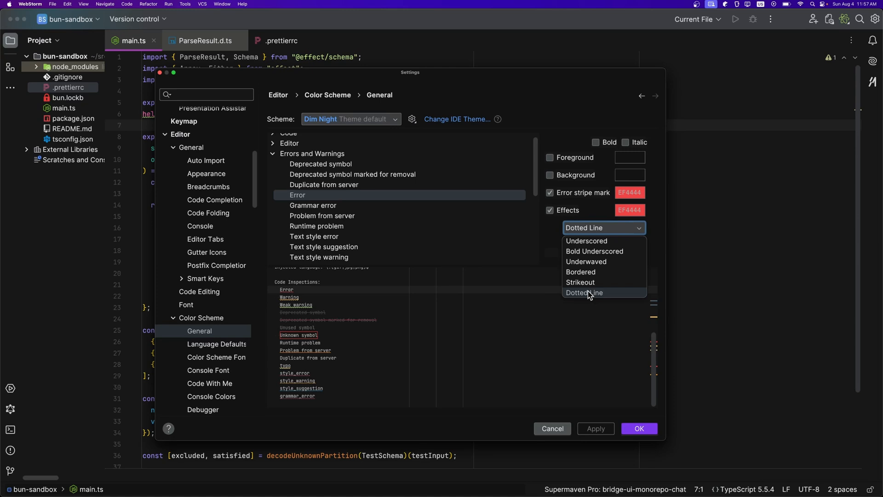
{"action": "left_click", "coordinate": [584, 292]}
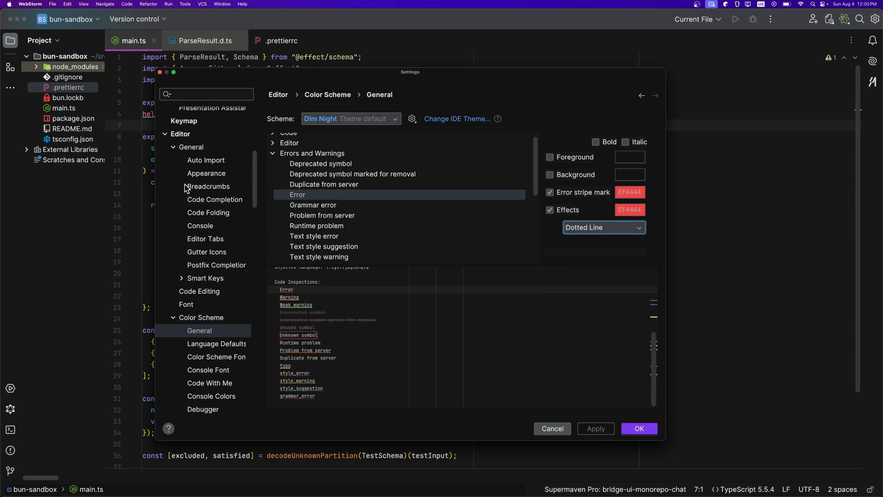
- Search Settings and go to Appearance > Atom Material Icons to review its icon toggles
{"action": "type", "text": "plugin"}
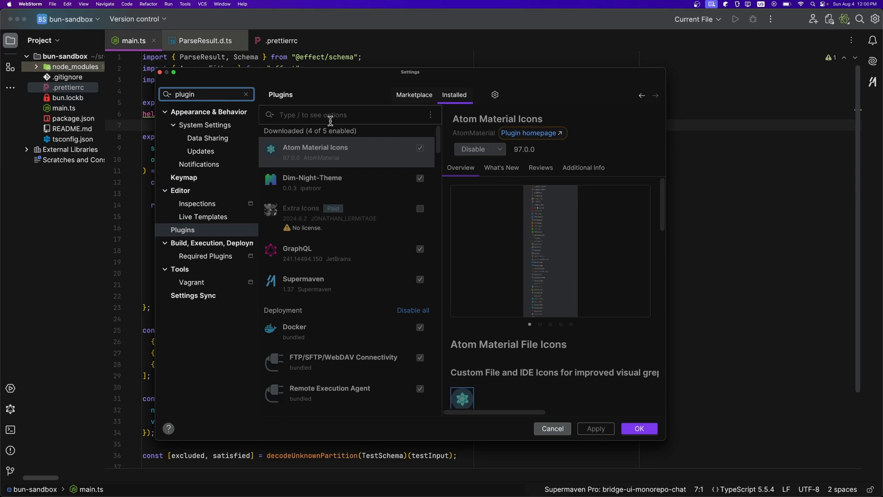
{"action": "mouse_move", "coordinate": [314, 149]}
{"action": "type", "text": "icon"}
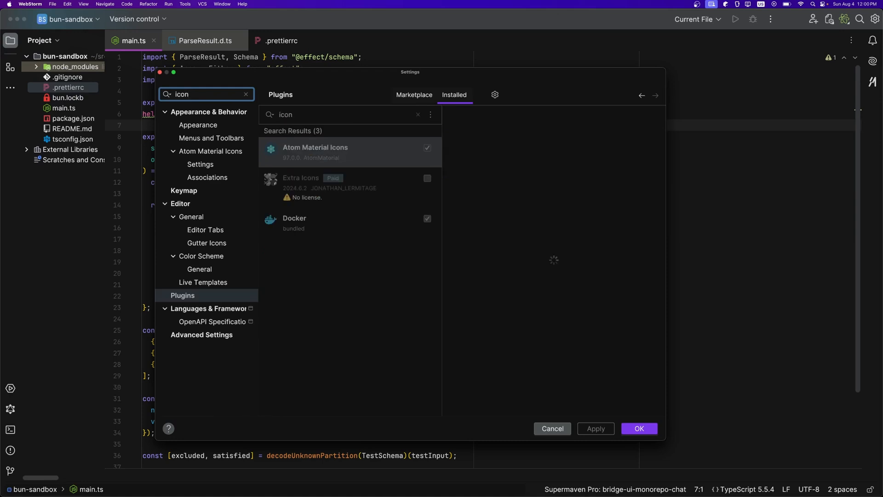
{"action": "left_click", "coordinate": [198, 125]}
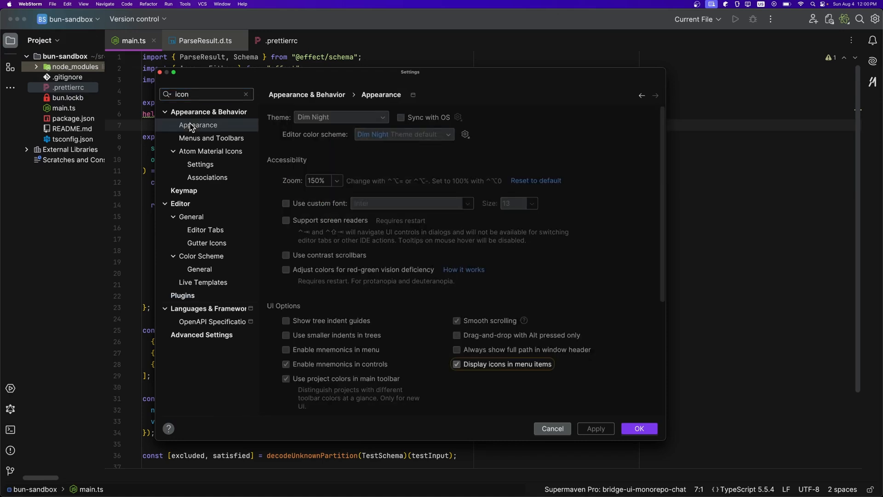
{"action": "left_click", "coordinate": [200, 163]}
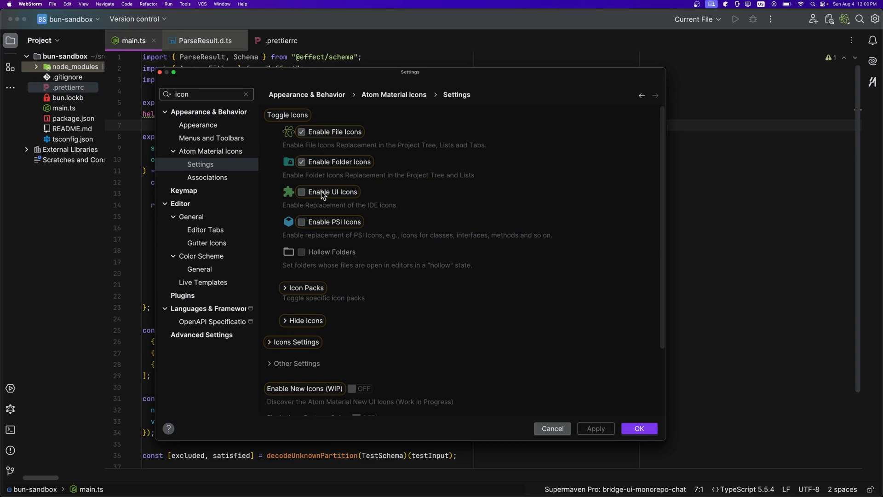
{"action": "mouse_move", "coordinate": [351, 208]}
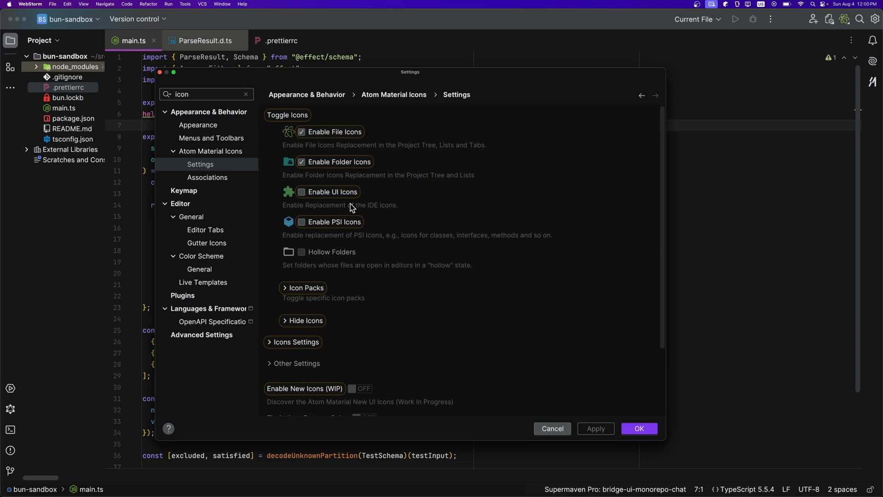
{"action": "mouse_move", "coordinate": [302, 255]}
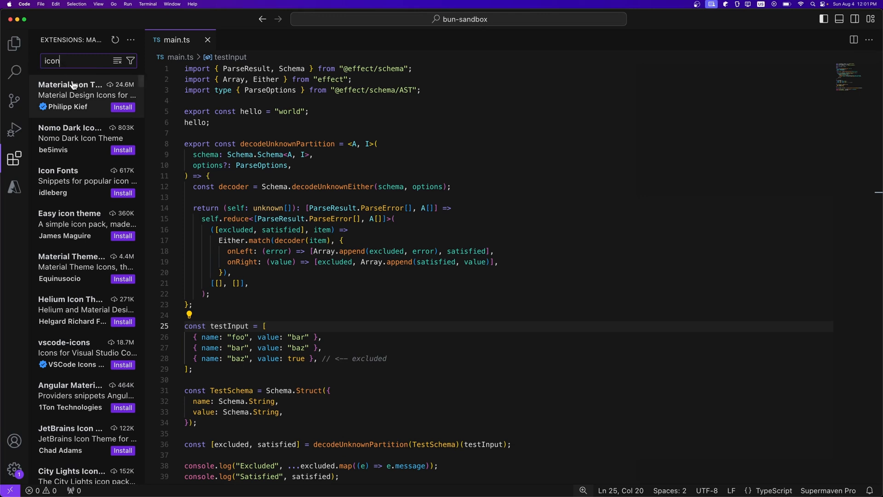
- Install the Material Icon Theme extension and return to main.ts
{"action": "left_click", "coordinate": [70, 90]}
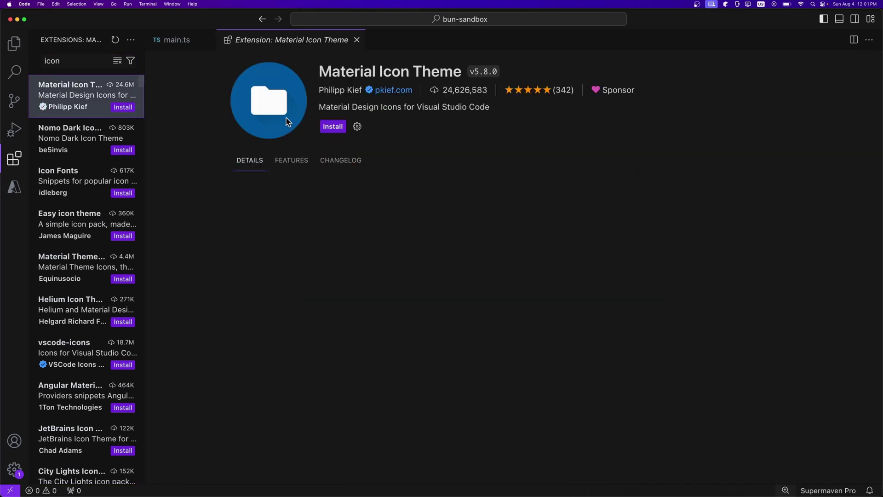
{"action": "left_click", "coordinate": [332, 126]}
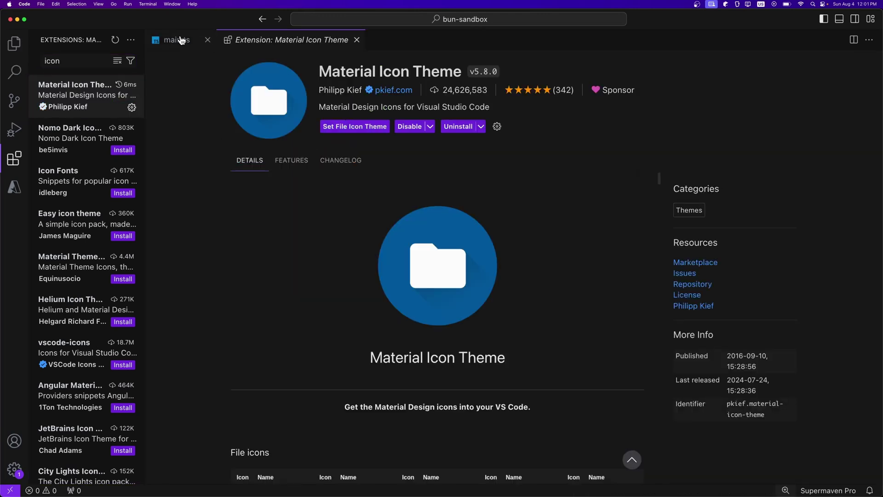
{"action": "left_click", "coordinate": [175, 39]}
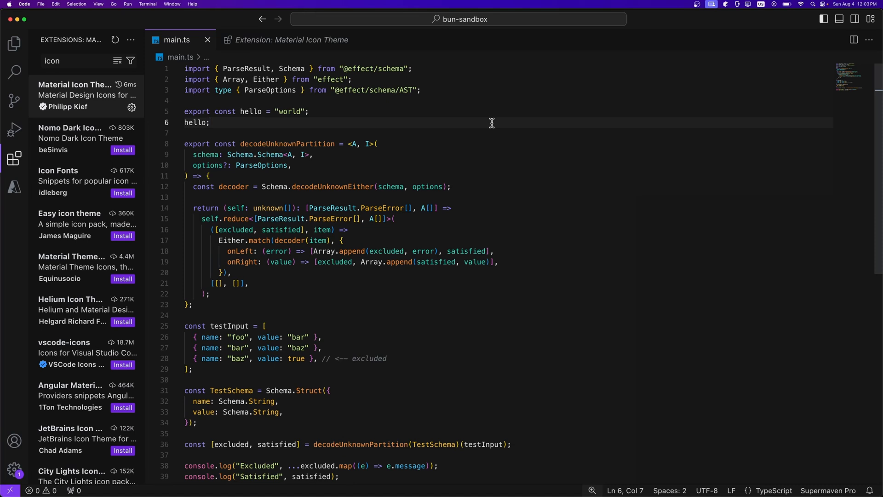
{"action": "mouse_move", "coordinate": [381, 69]}
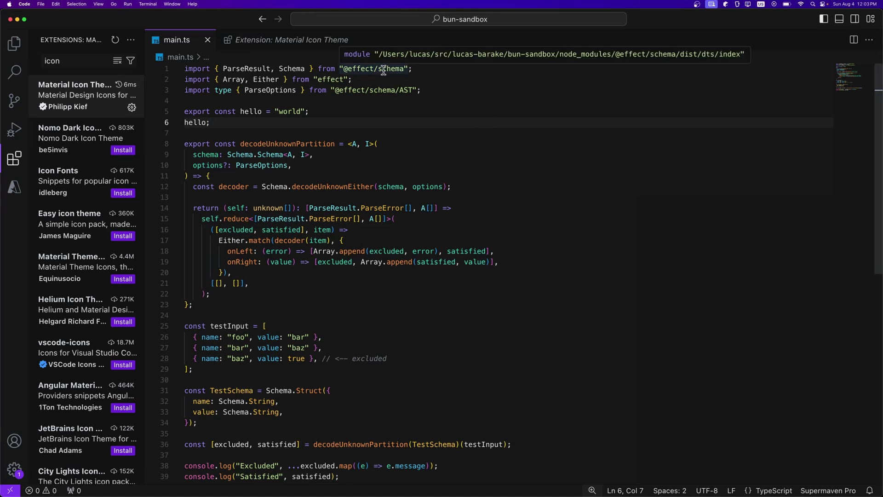
{"action": "left_click", "coordinate": [210, 122]}
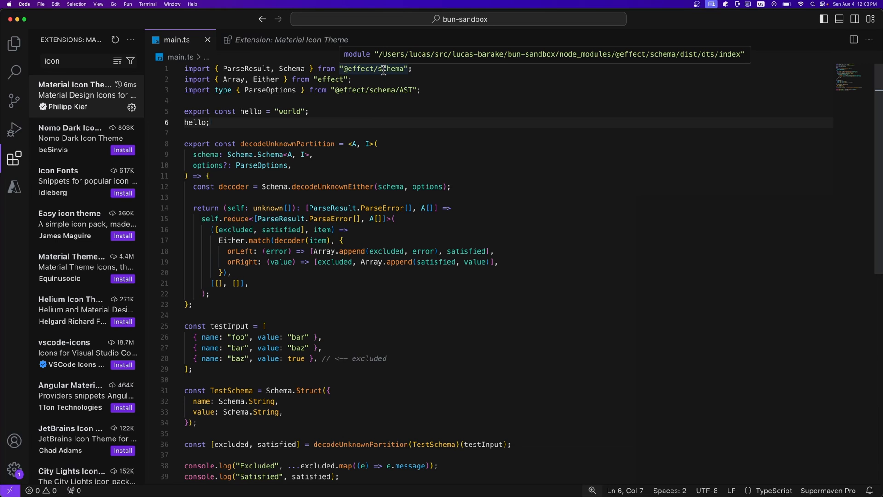
{"action": "left_click", "coordinate": [209, 122]}
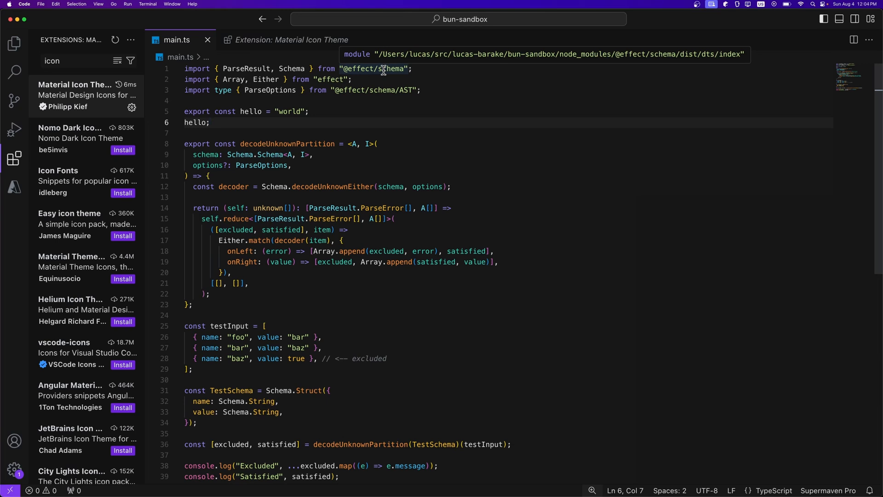
{"action": "left_click", "coordinate": [210, 122]}
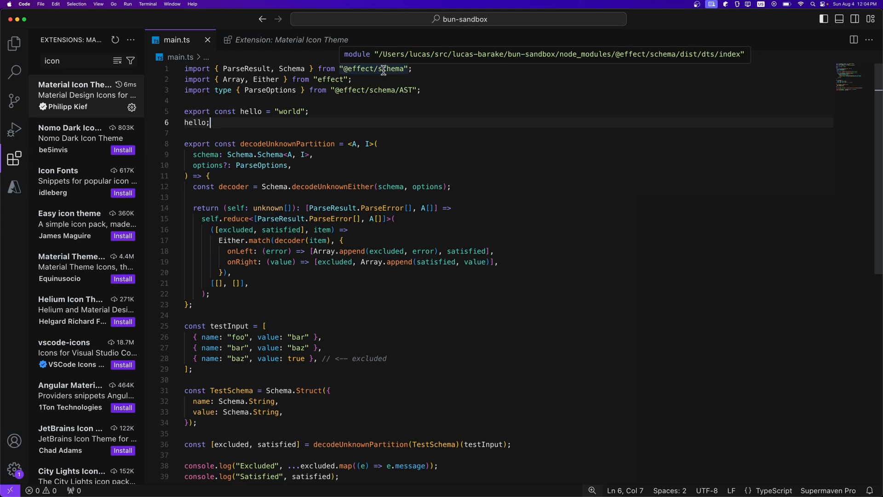